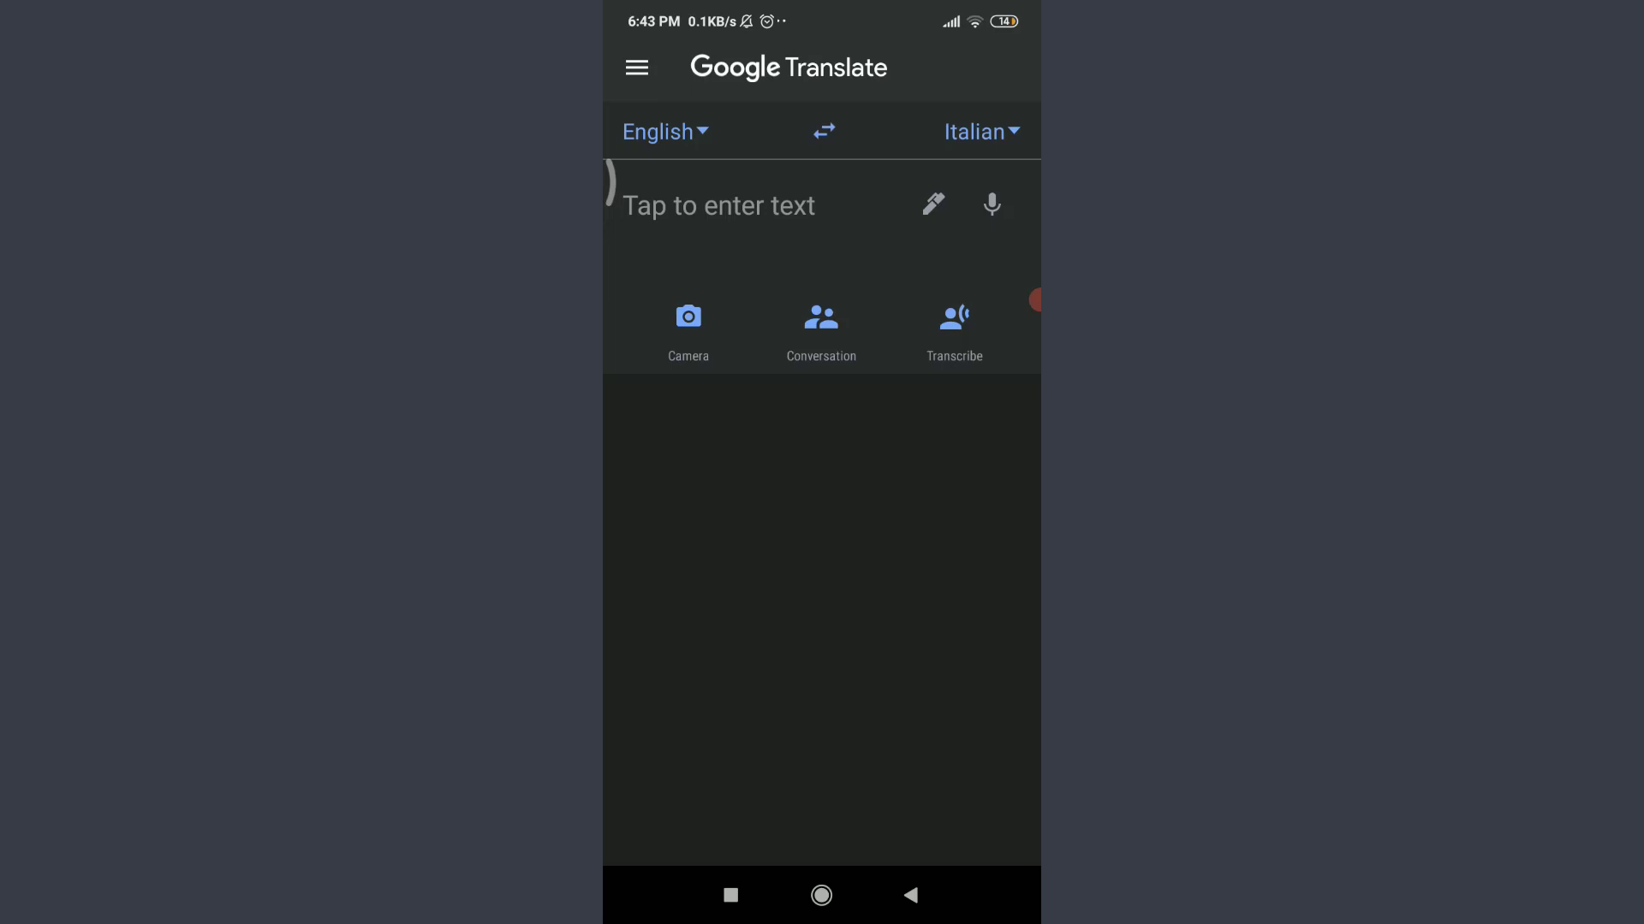
Step: Switch to handwriting input for the English source text
{"action": "left_click", "coordinate": [933, 205]}
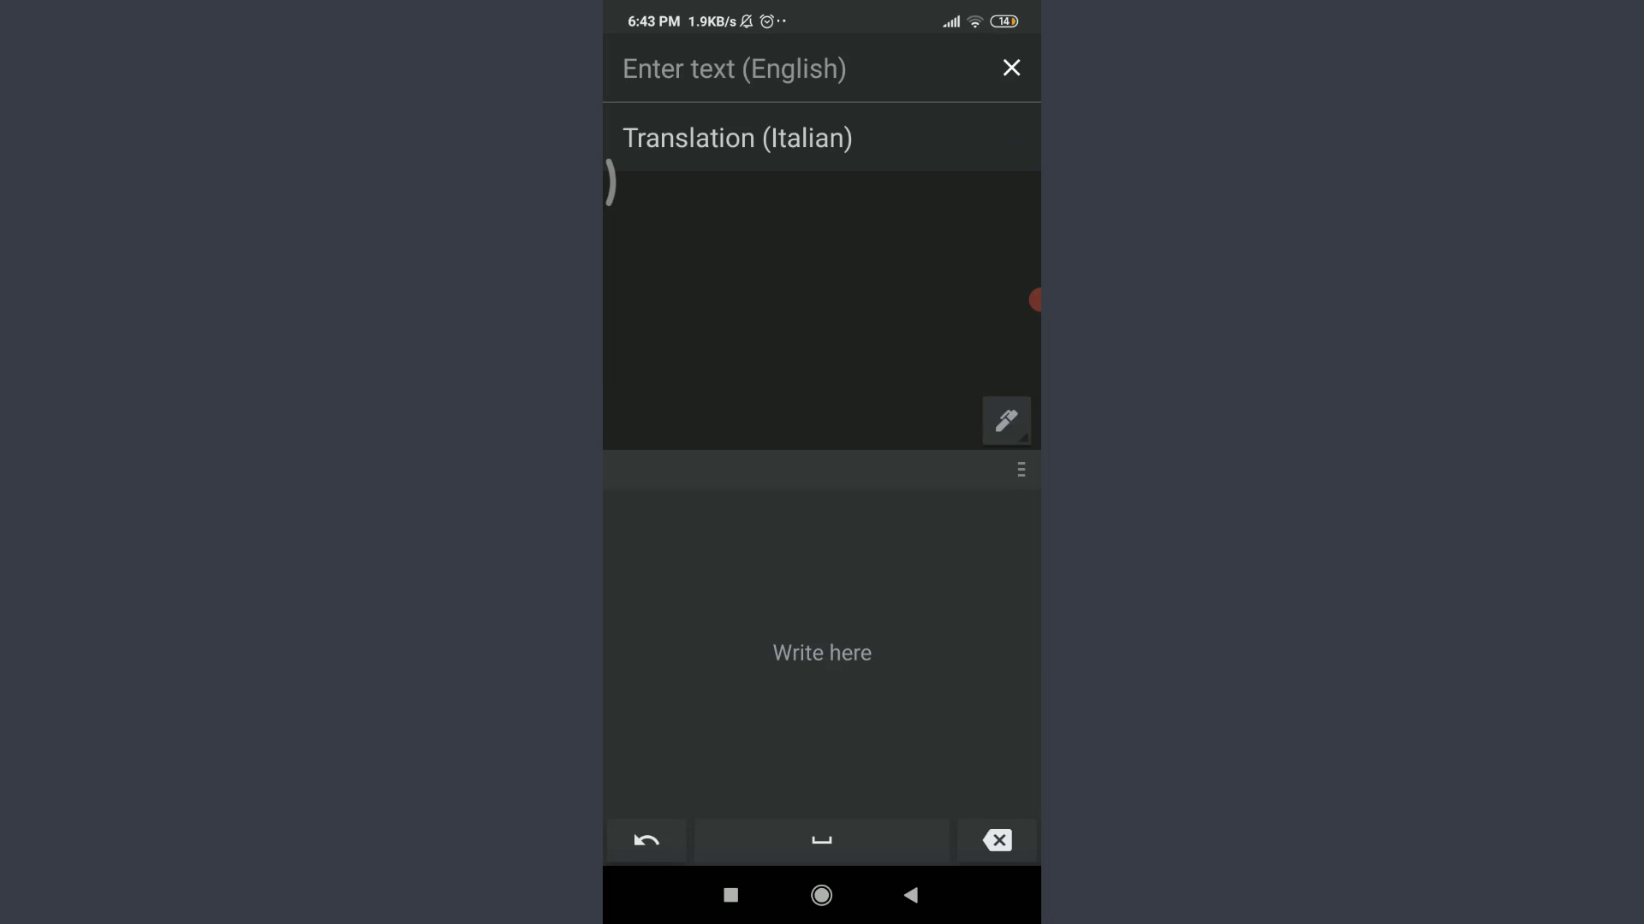
{"action": "left_click", "coordinate": [1003, 422]}
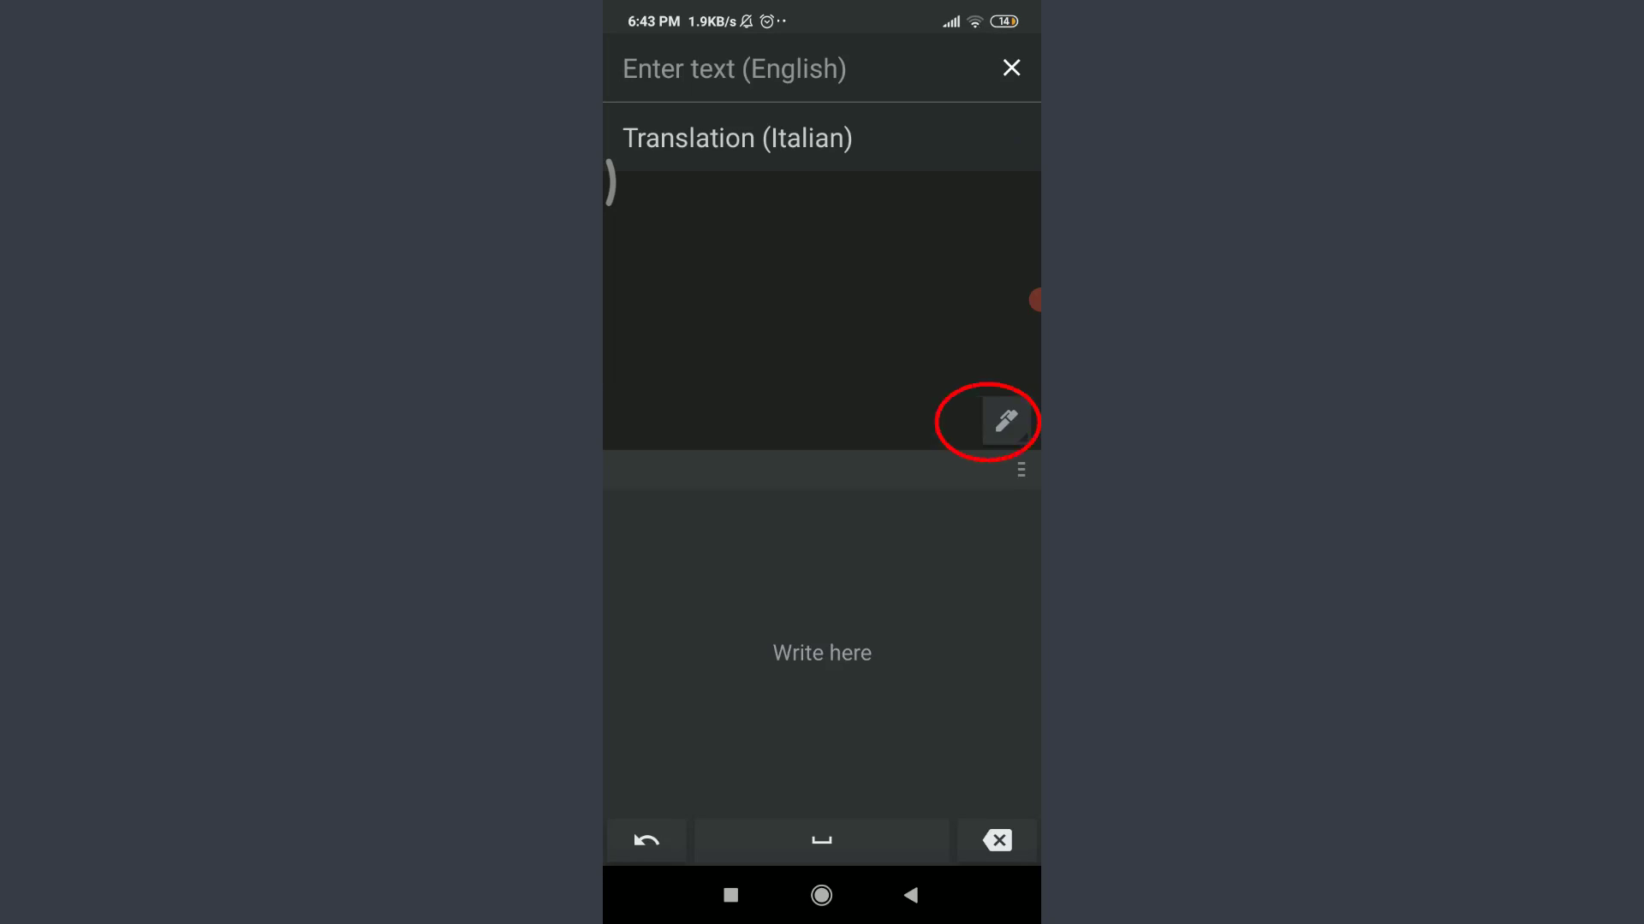
{"action": "left_click", "coordinate": [1003, 421]}
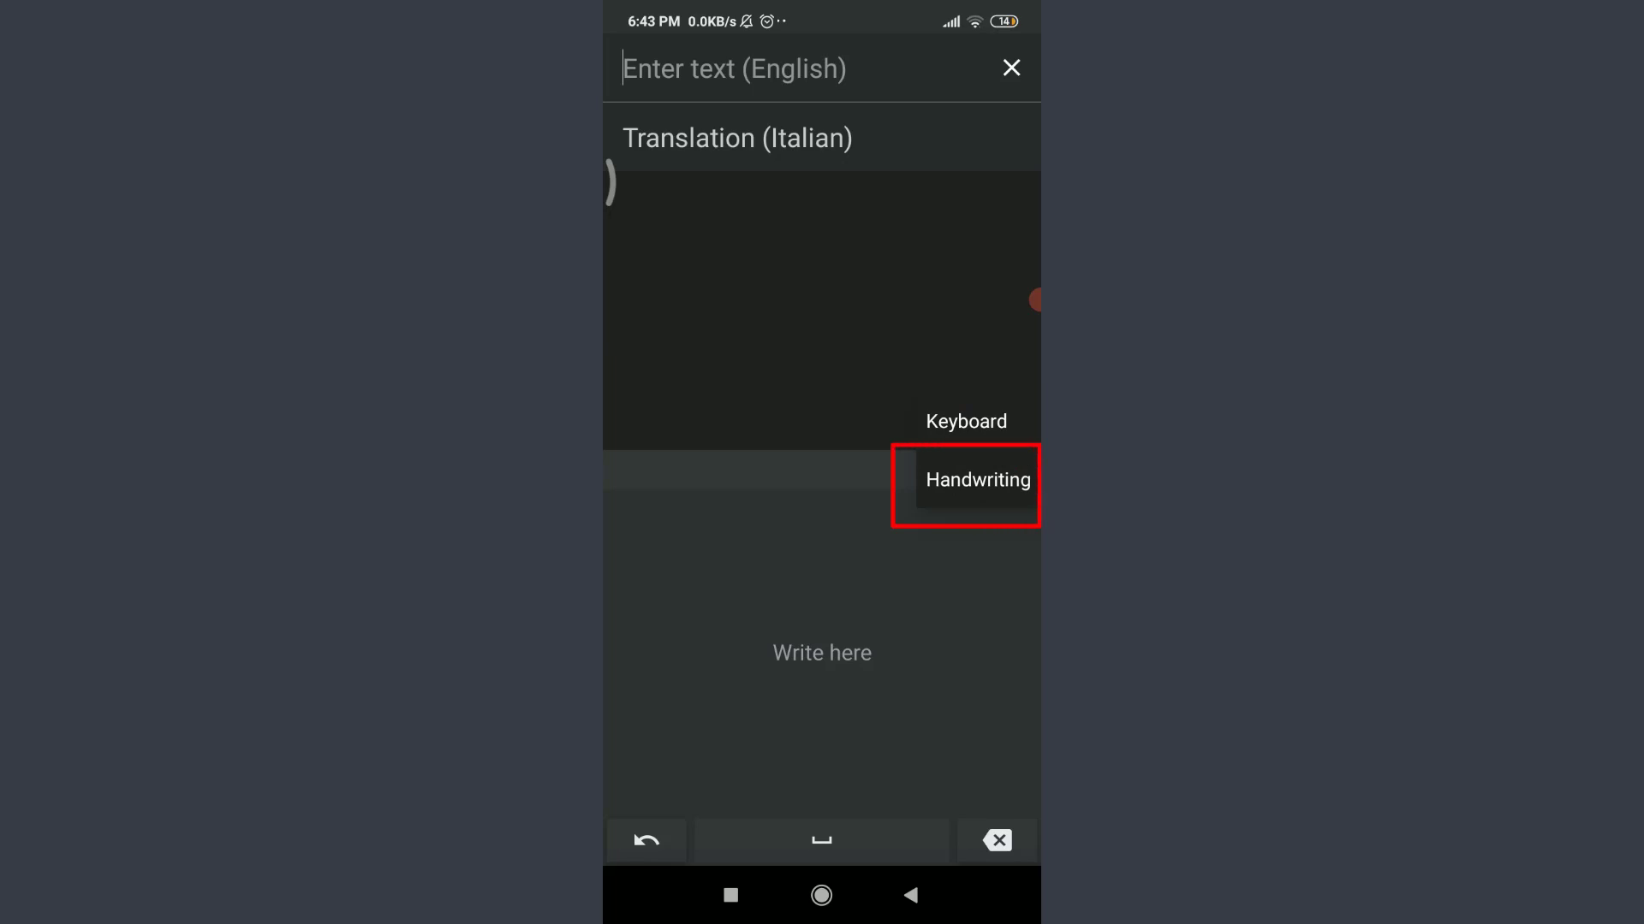
{"action": "left_click", "coordinate": [977, 479]}
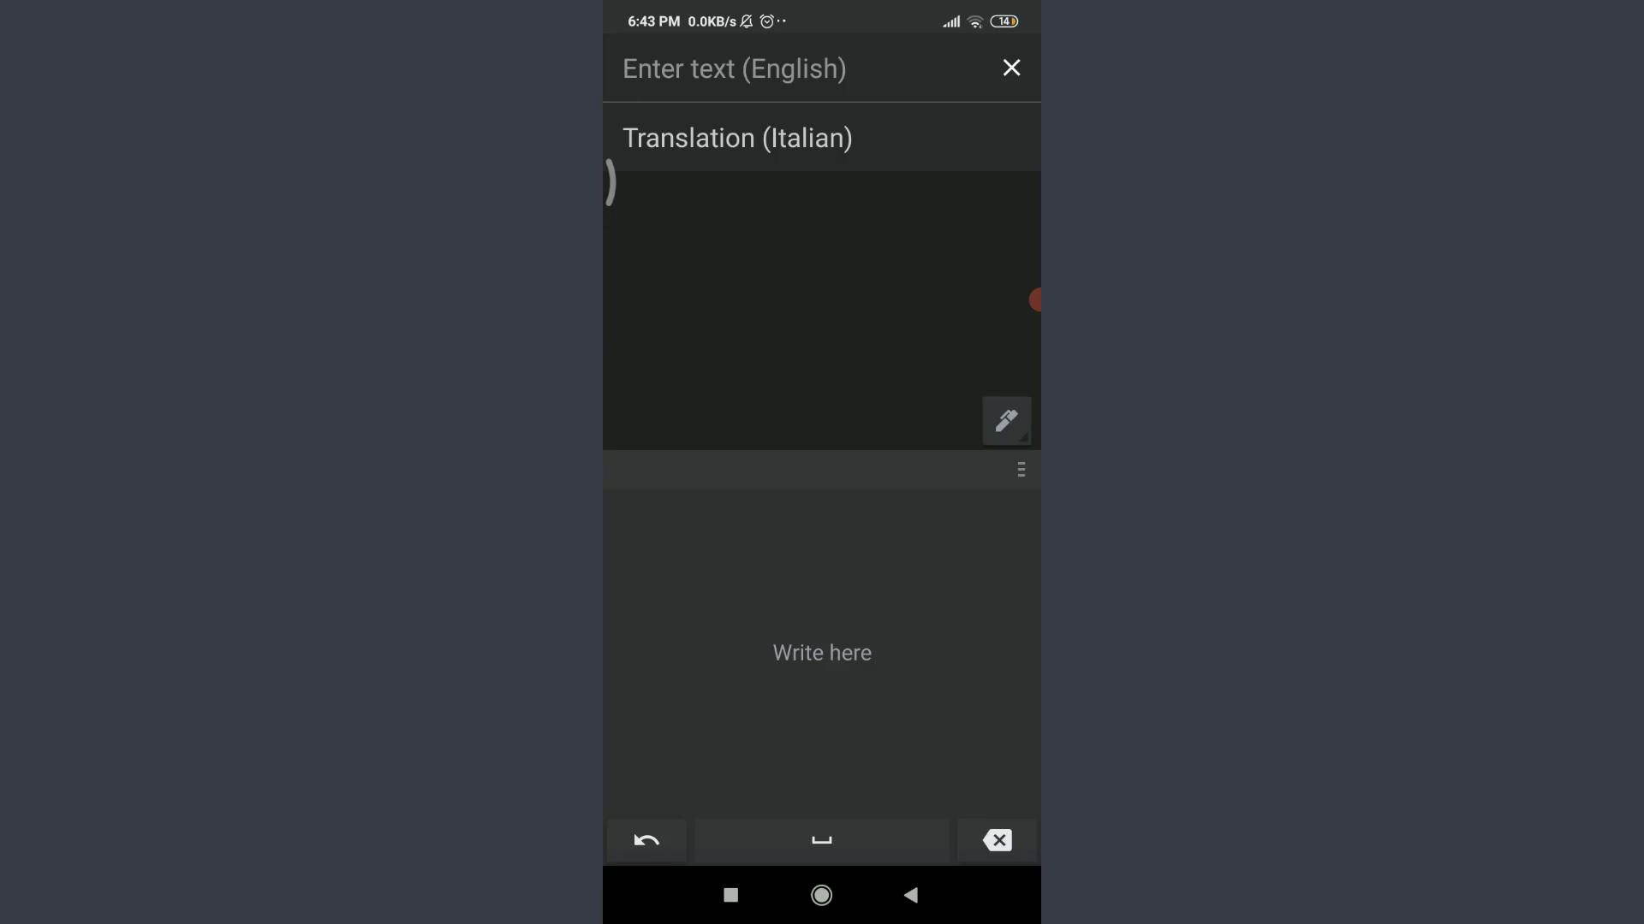
Step: Handwrite 'How are you?', accept it, and show the Italian translation 'Come stai?'
{"action": "left_click", "coordinate": [732, 68]}
{"action": "type", "text": ". How are"}
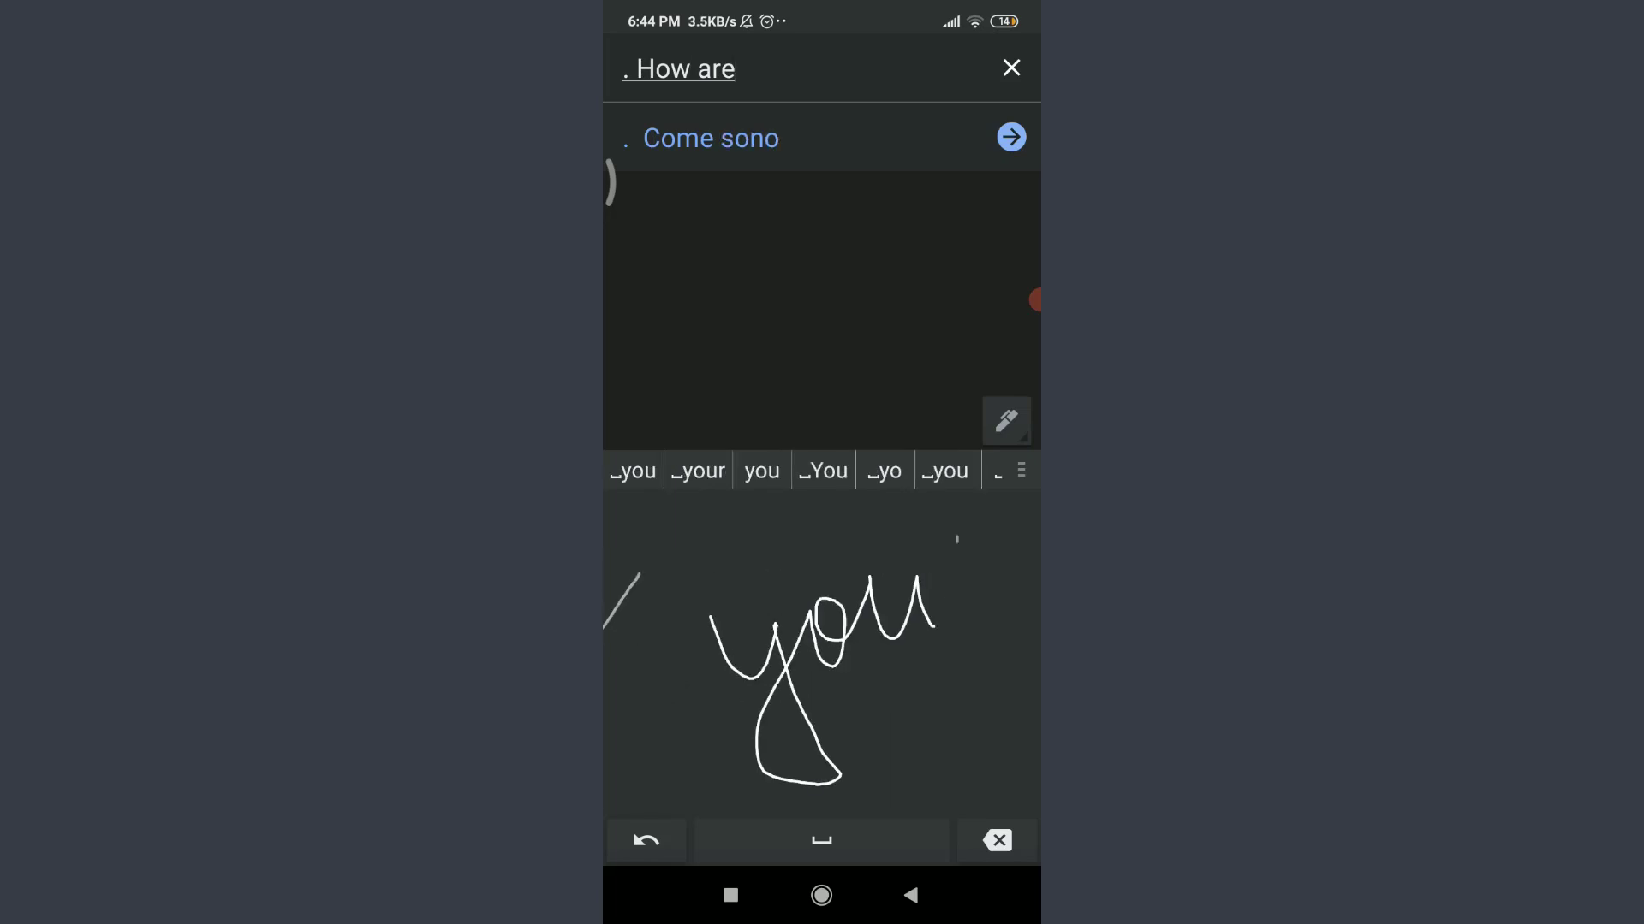
{"action": "left_click", "coordinate": [760, 470]}
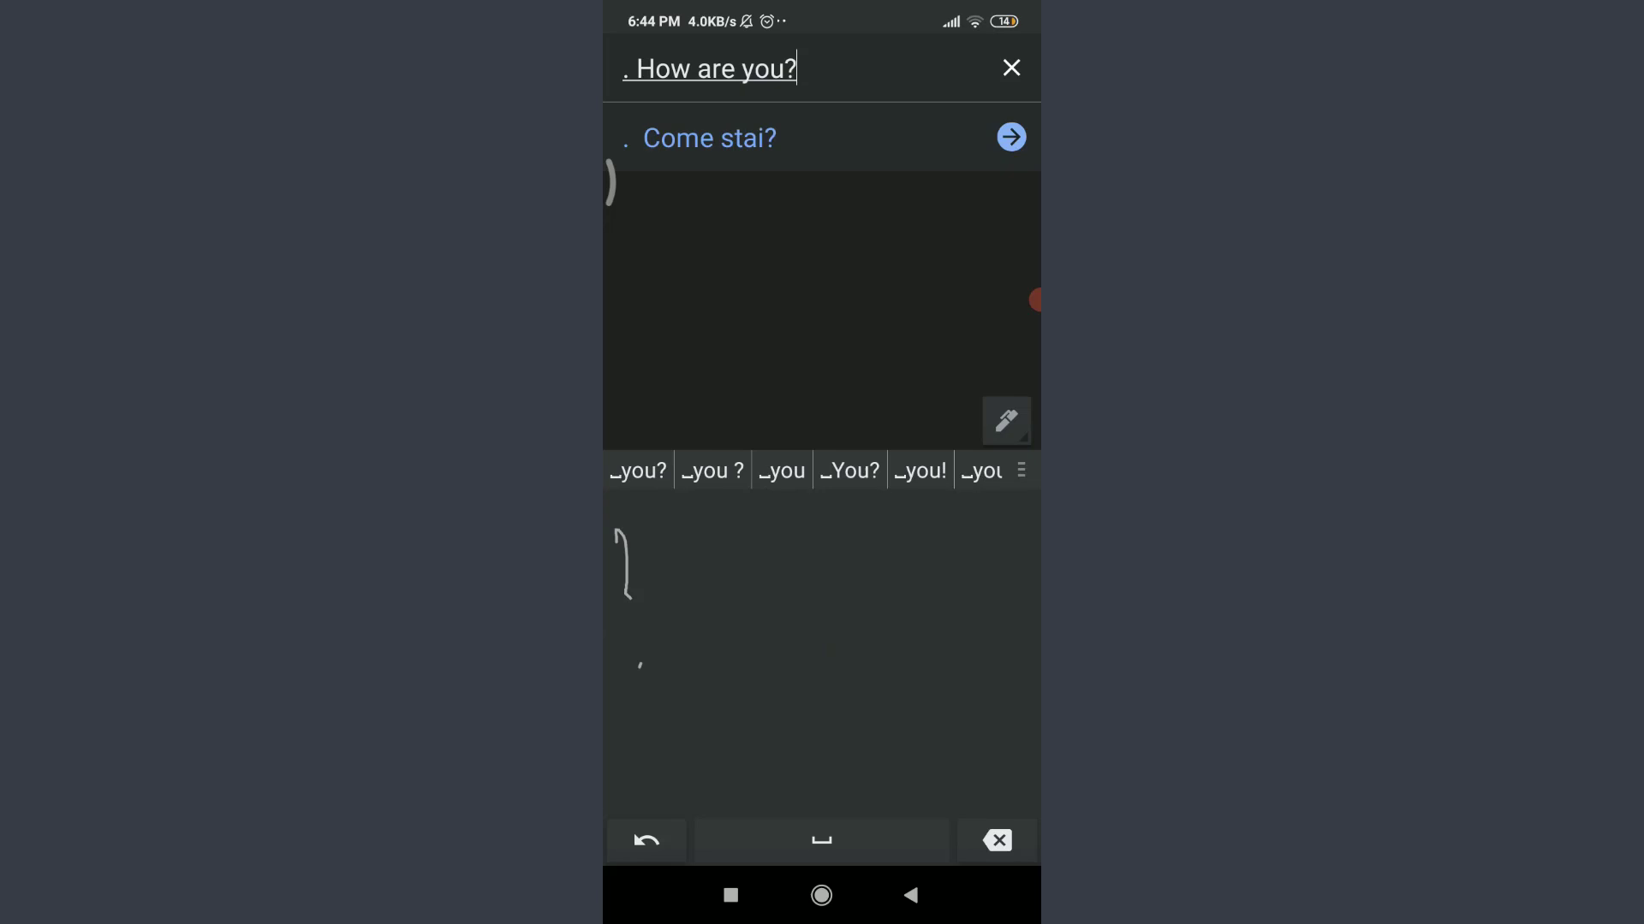
{"action": "left_click", "coordinate": [1010, 137]}
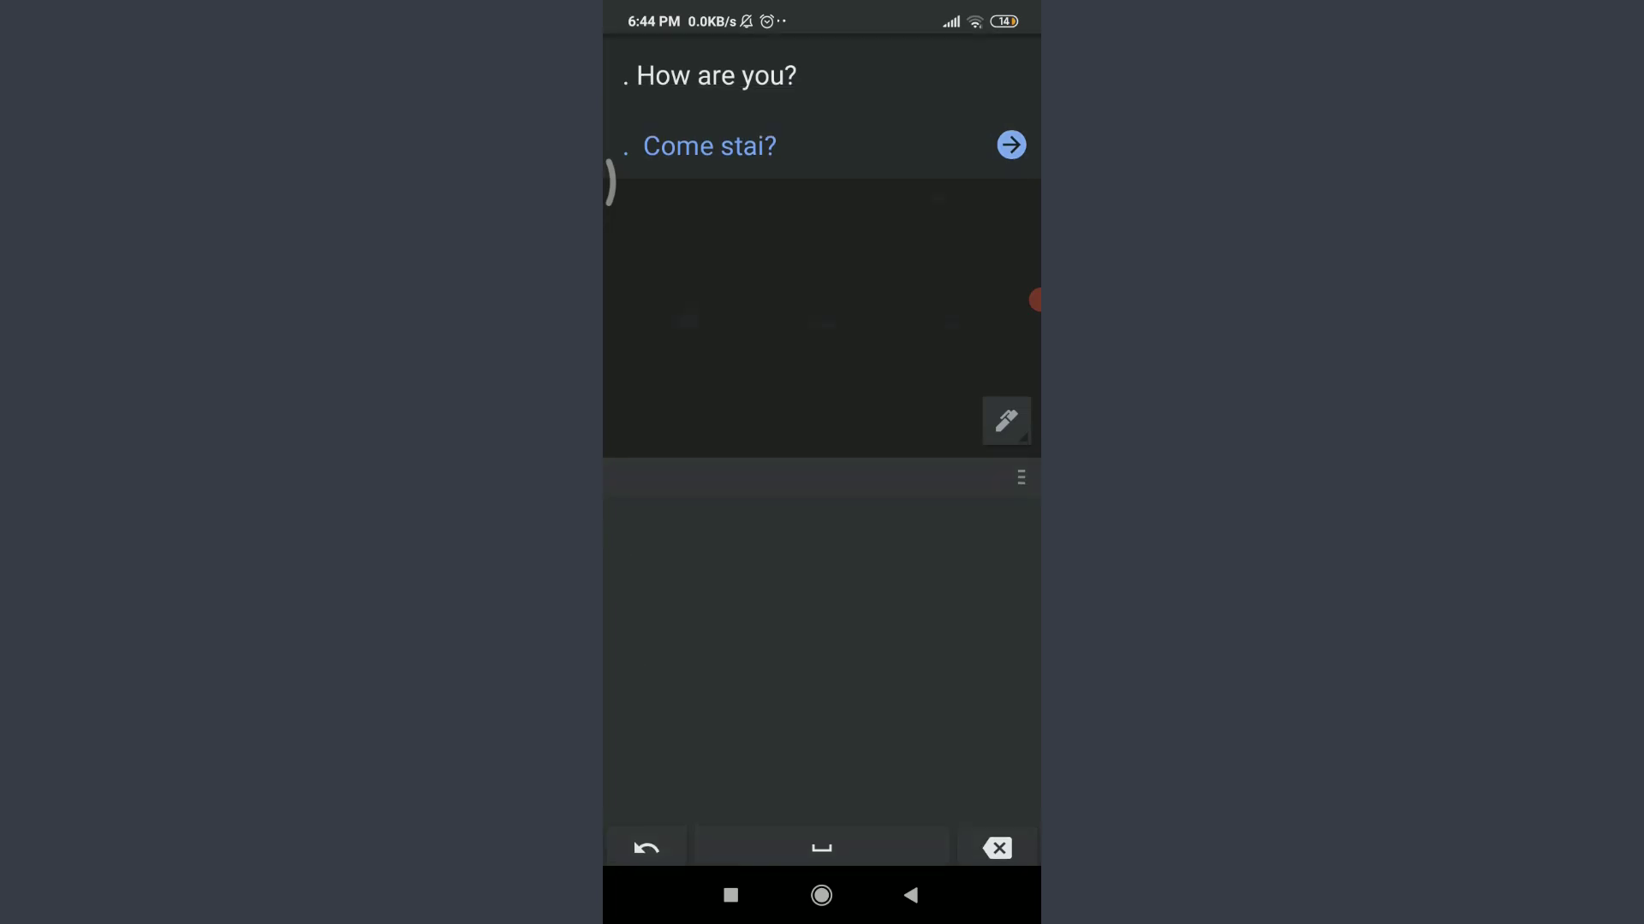
{"action": "left_click", "coordinate": [1010, 144]}
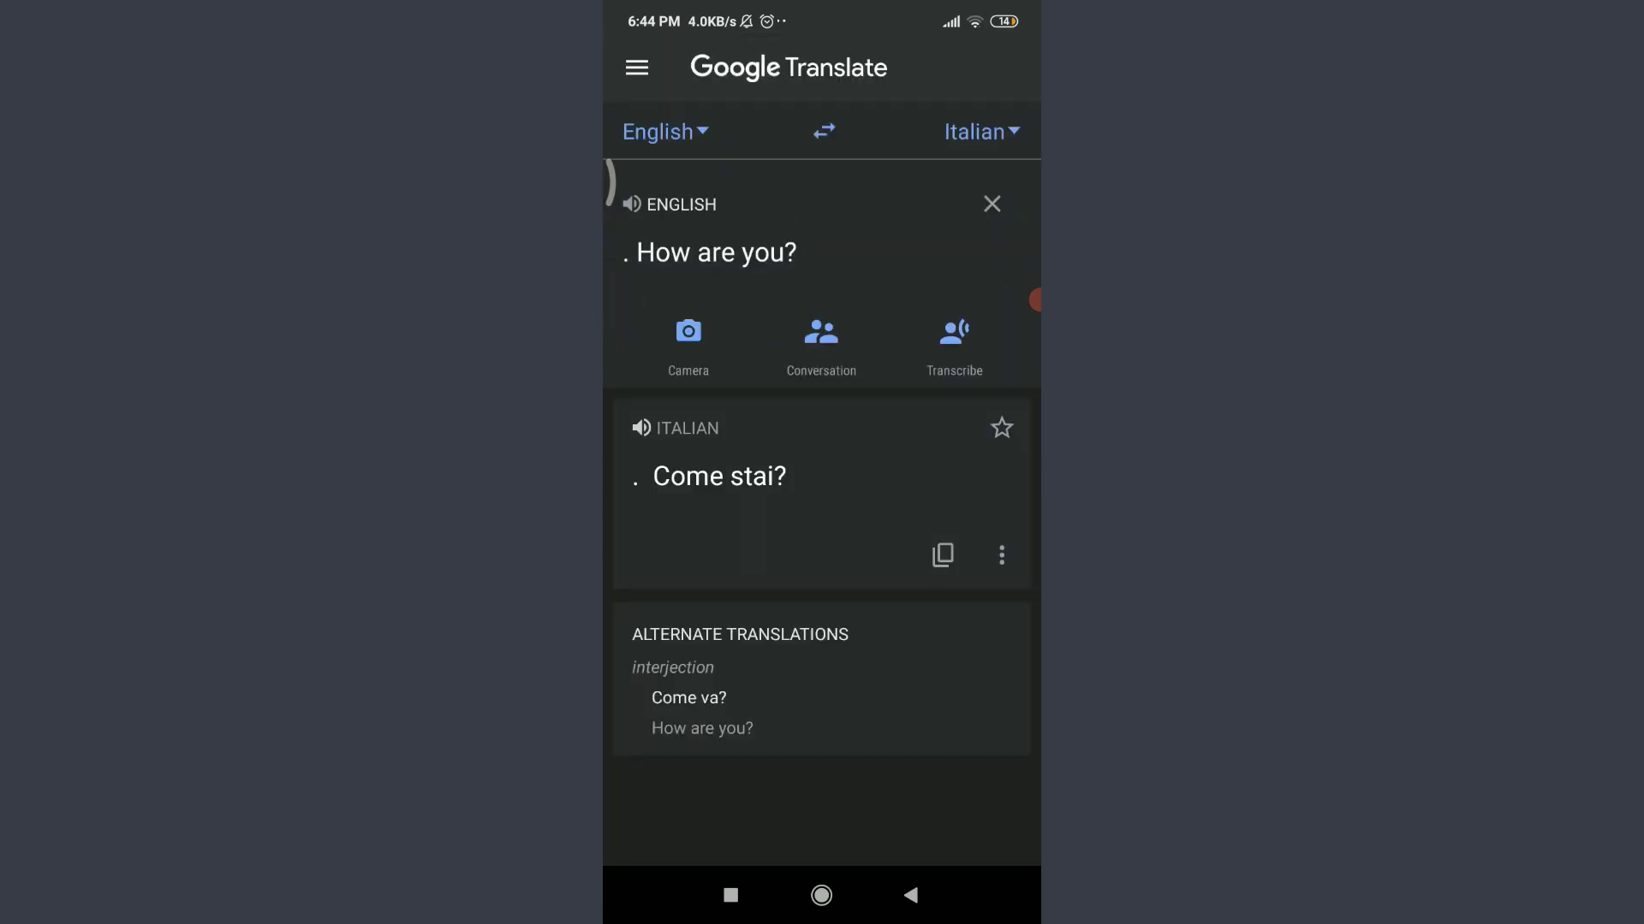